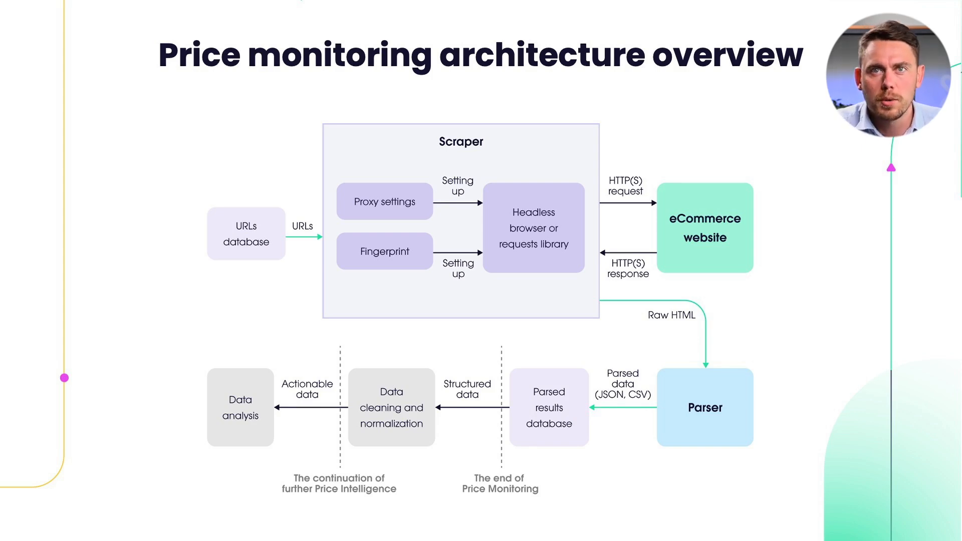
Advance the slide animation to outline the URLs database box in dark red
click(245, 234)
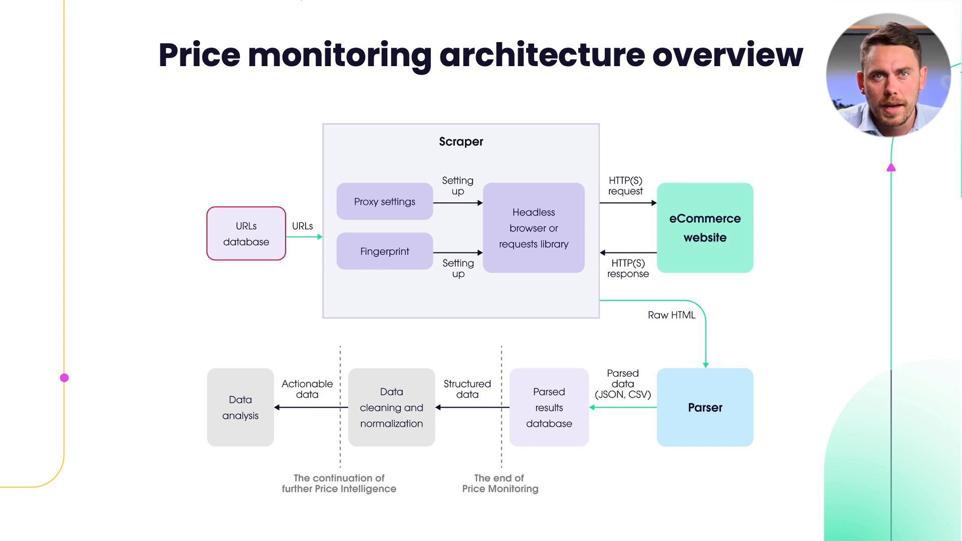